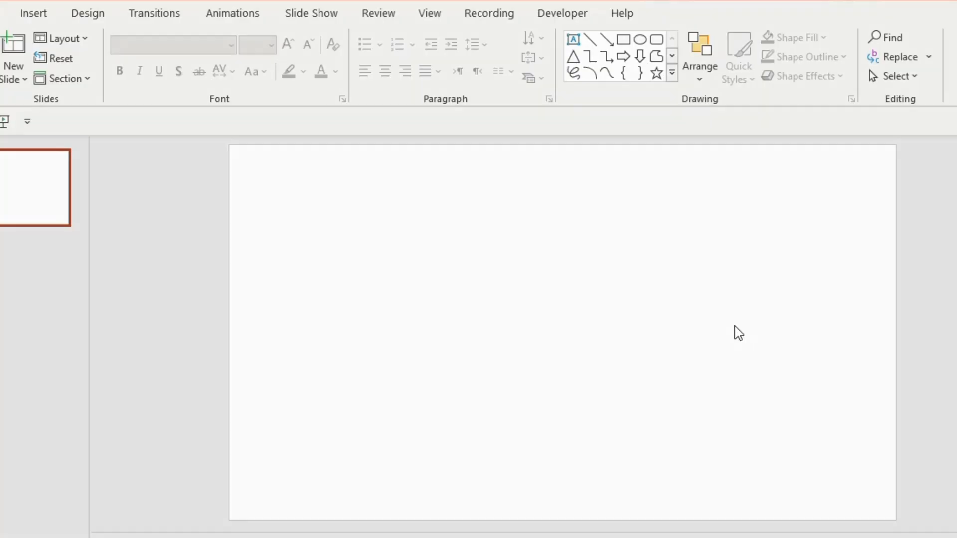
# - Apply a gradient fill background with grey gradient stops via Format Background
pyautogui.rightClick(738, 333)
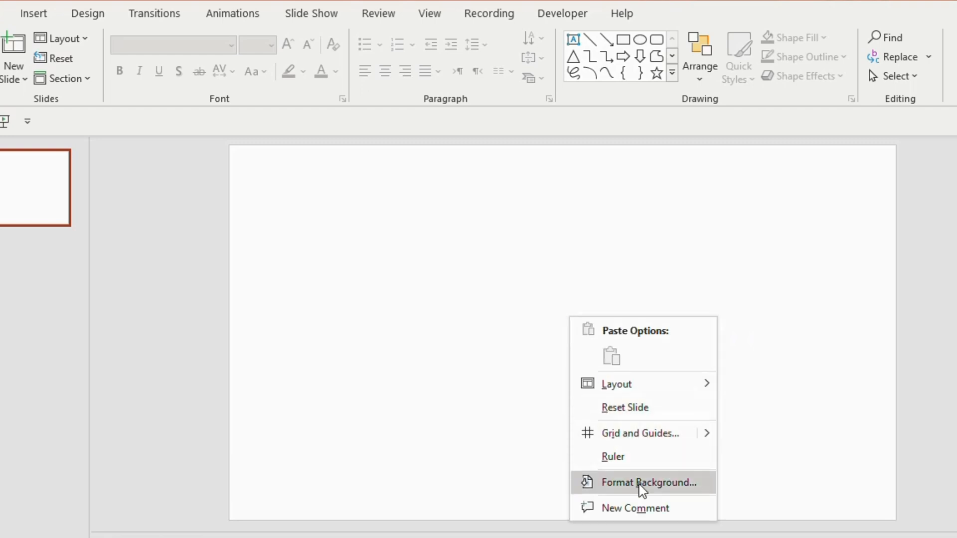
pyautogui.click(648, 482)
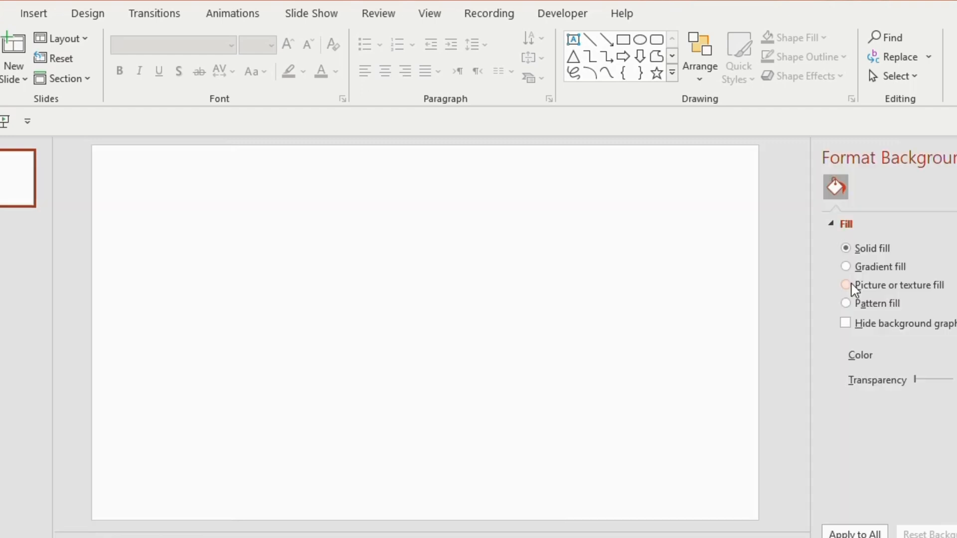
pyautogui.click(846, 267)
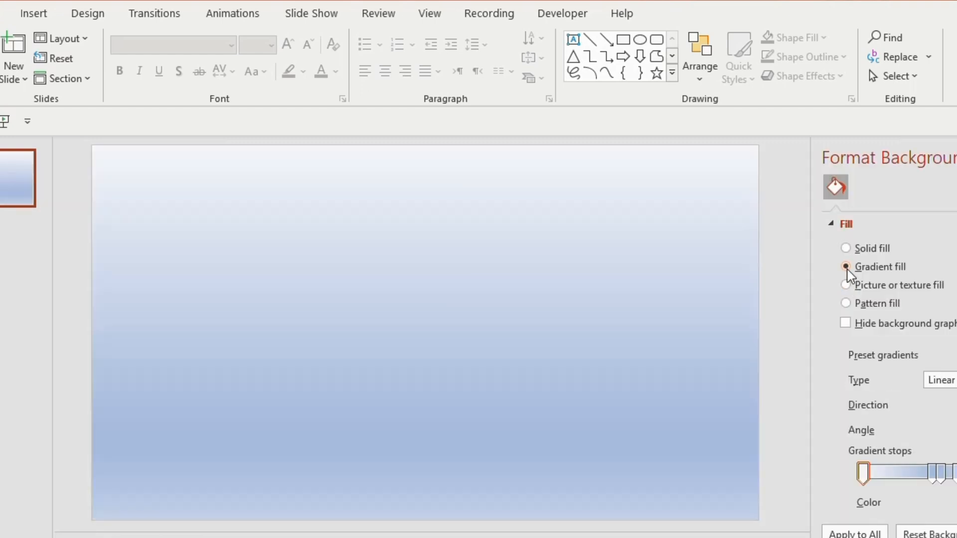
pyautogui.click(922, 417)
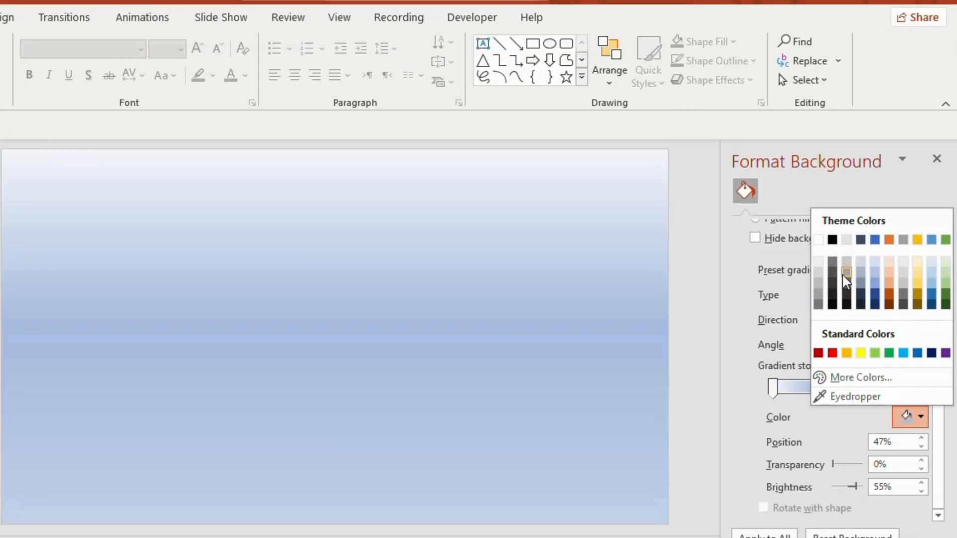
pyautogui.moveTo(820, 295)
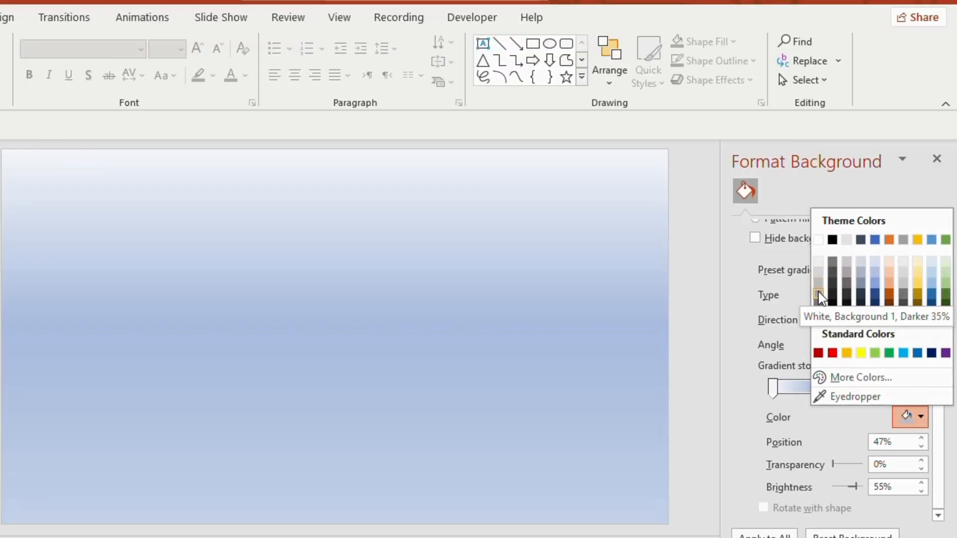
pyautogui.click(831, 295)
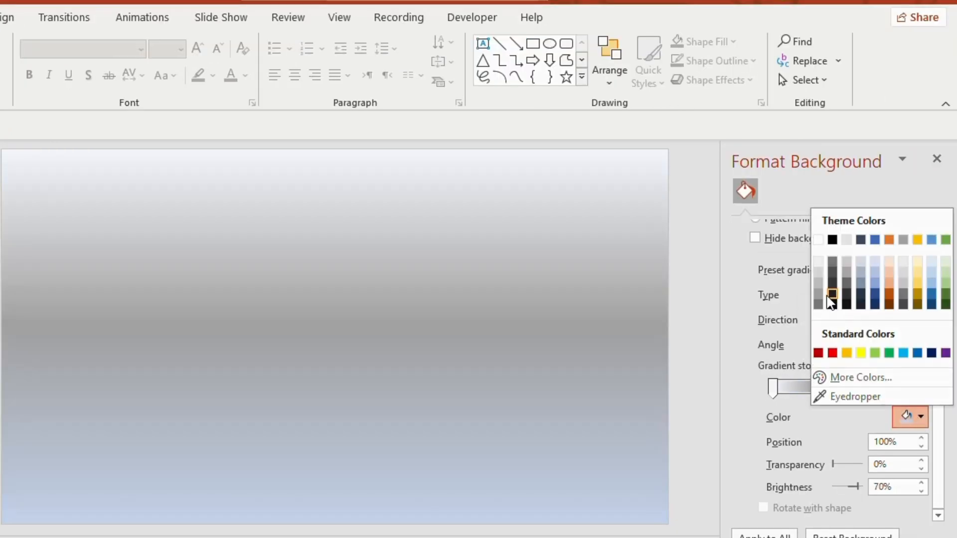
pyautogui.click(818, 293)
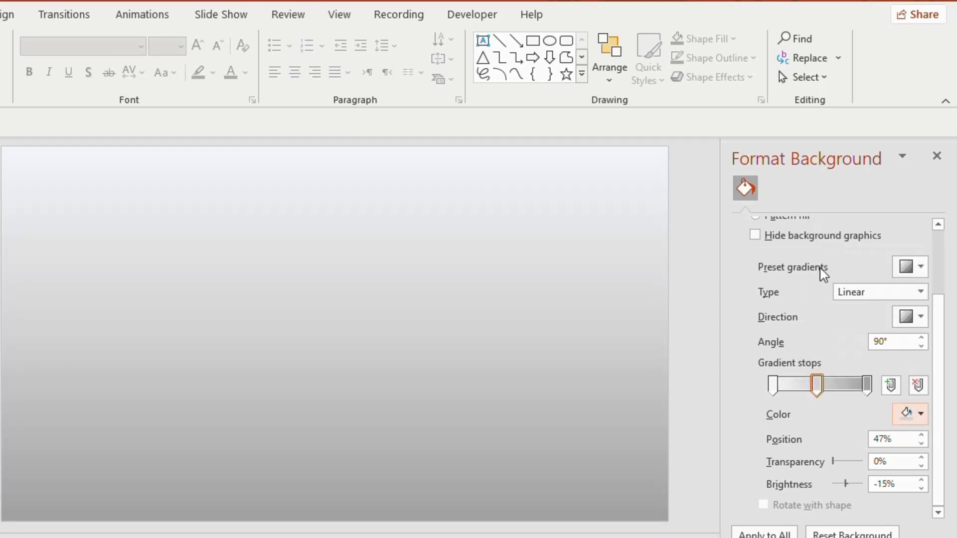
# - Draw a red frame shape, add a no-outline crossbar, and align the crossbar with the frame
pyautogui.click(581, 58)
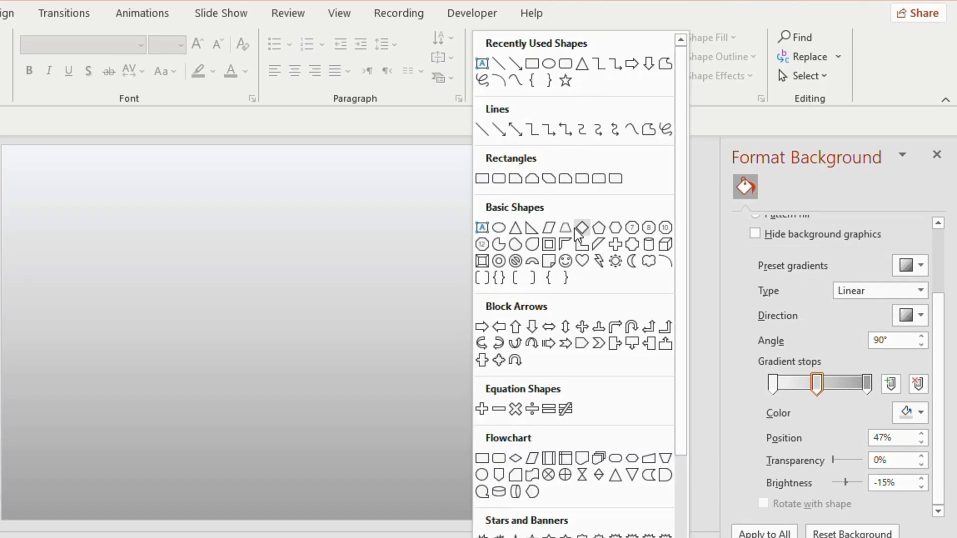
pyautogui.moveTo(548, 245)
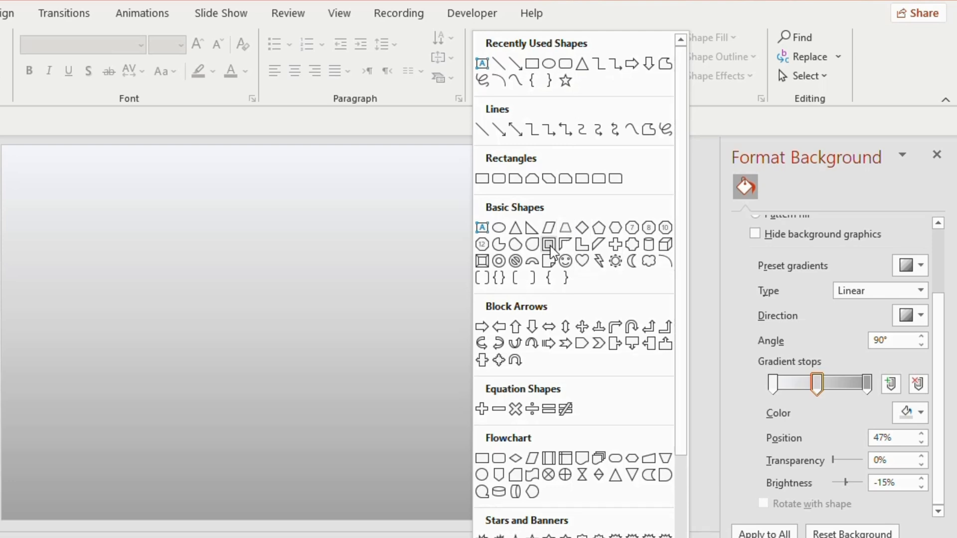
pyautogui.click(548, 244)
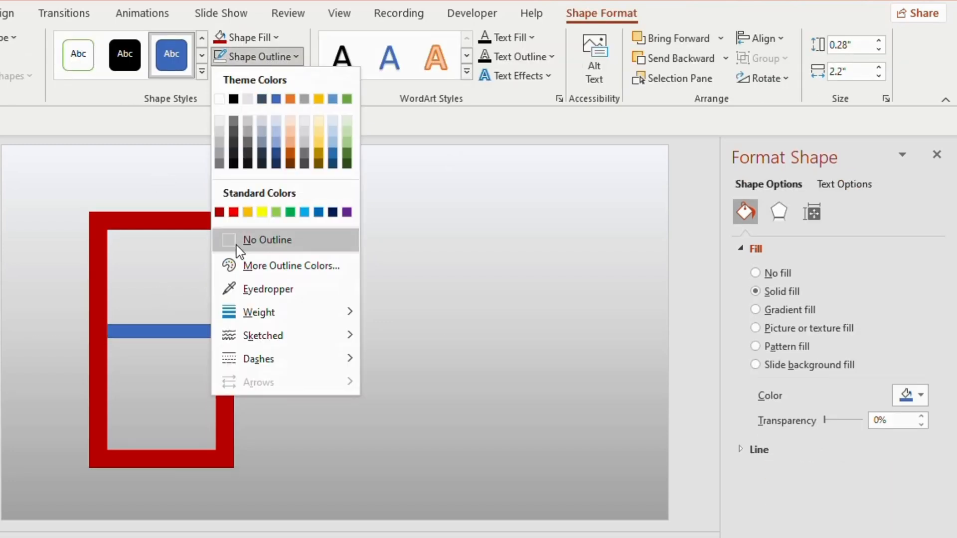
pyautogui.click(267, 239)
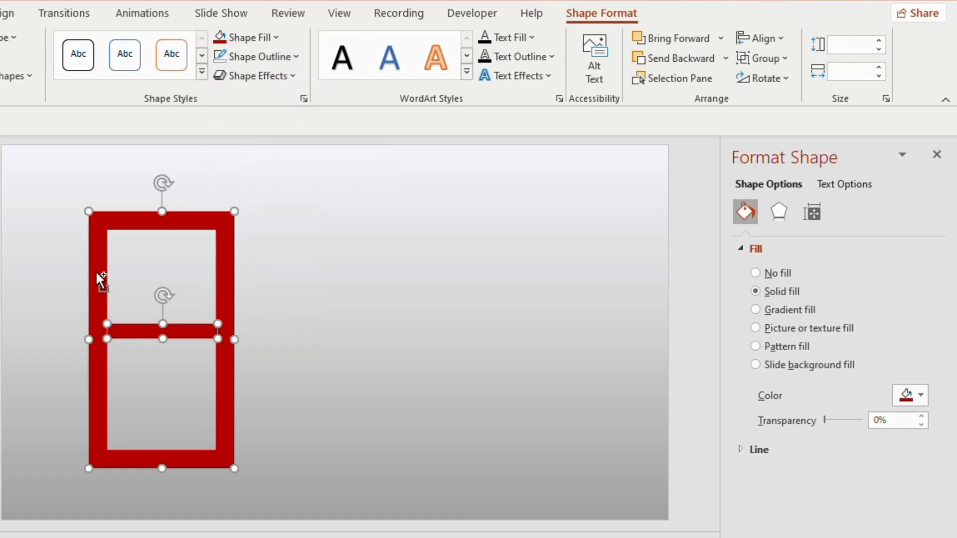
pyautogui.moveTo(762, 38)
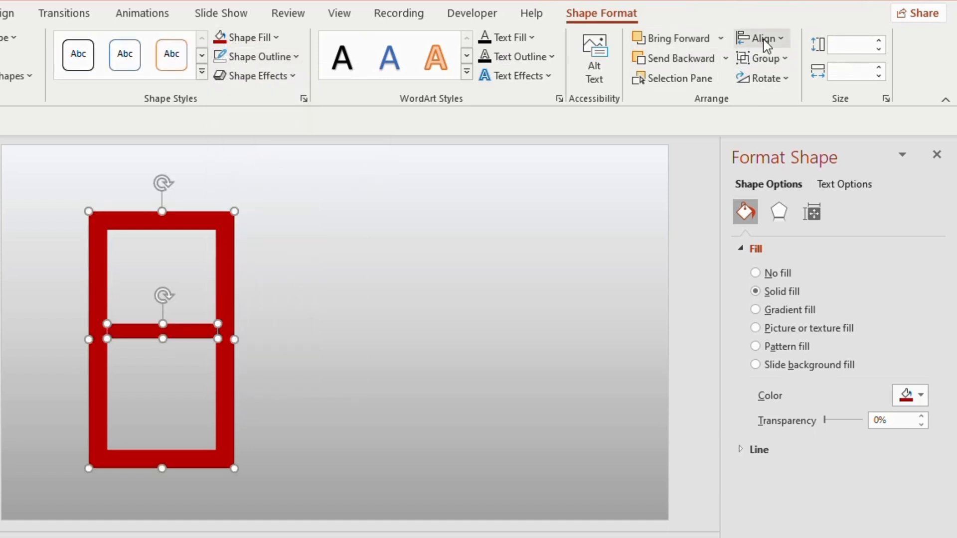
pyautogui.moveTo(776, 85)
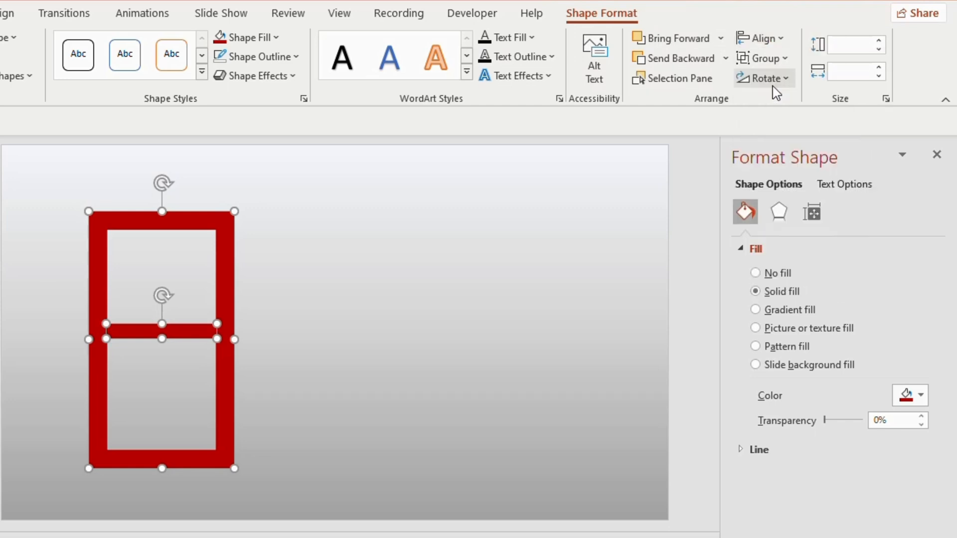
pyautogui.click(758, 38)
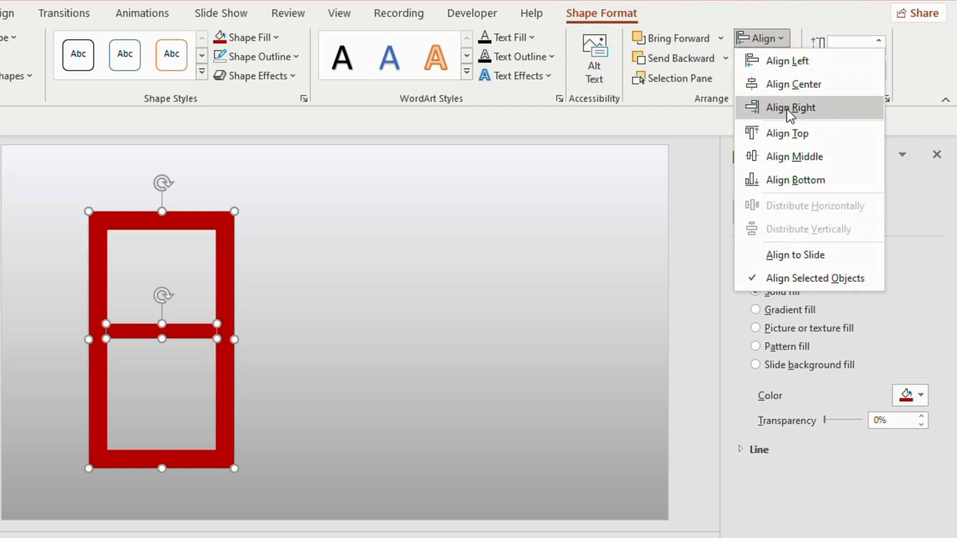
pyautogui.click(789, 108)
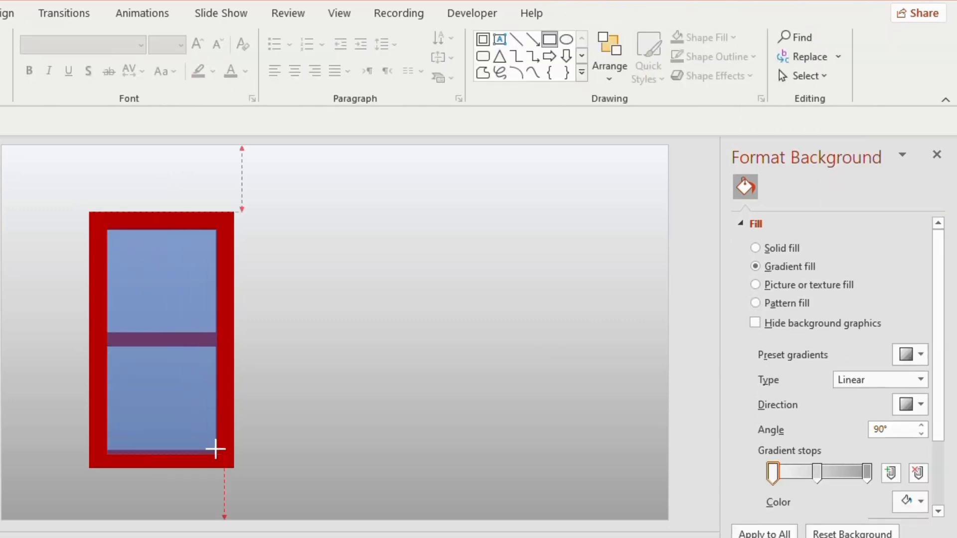
# - Fill the inner rectangle Gold Accent 4 Lighter 60% and send it behind the frame
pyautogui.click(260, 56)
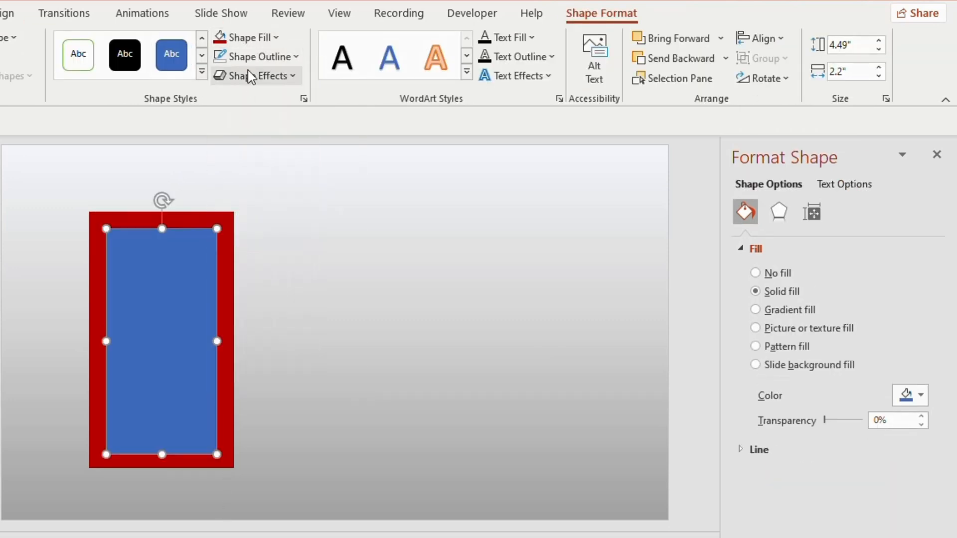
pyautogui.click(248, 37)
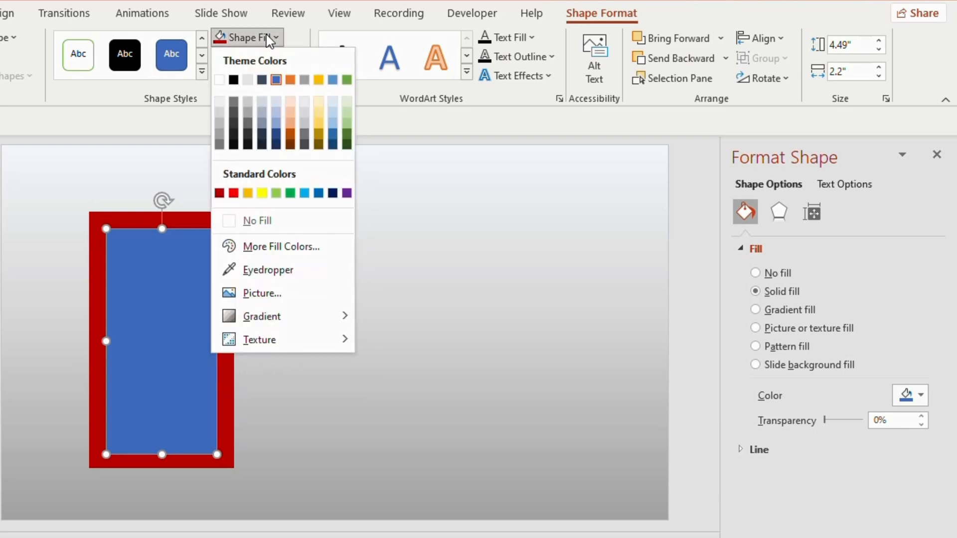
pyautogui.click(318, 115)
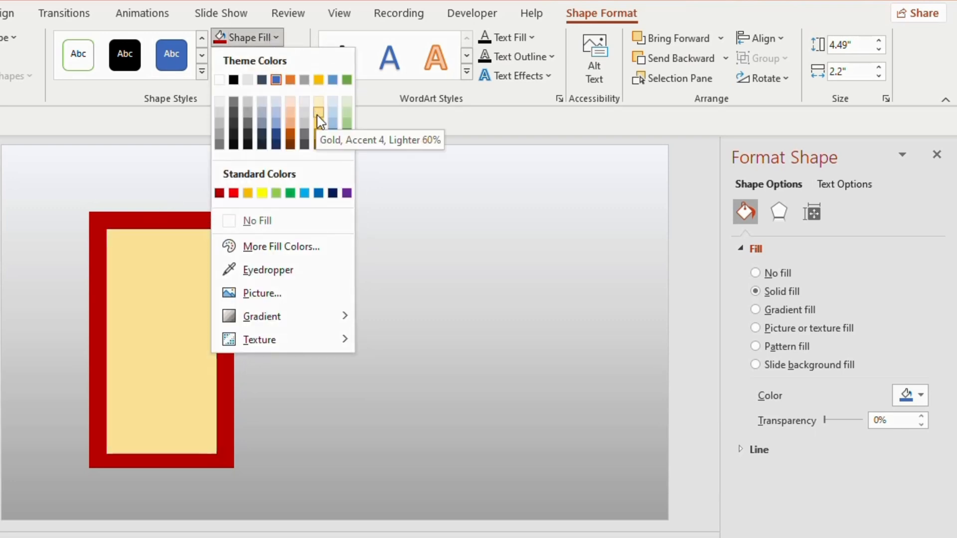
pyautogui.rightClick(140, 342)
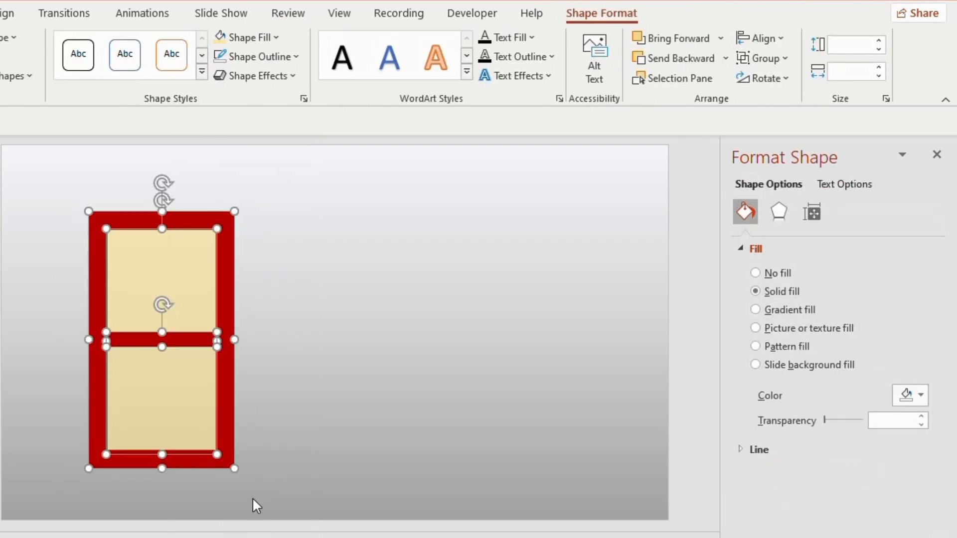
pyautogui.click(755, 273)
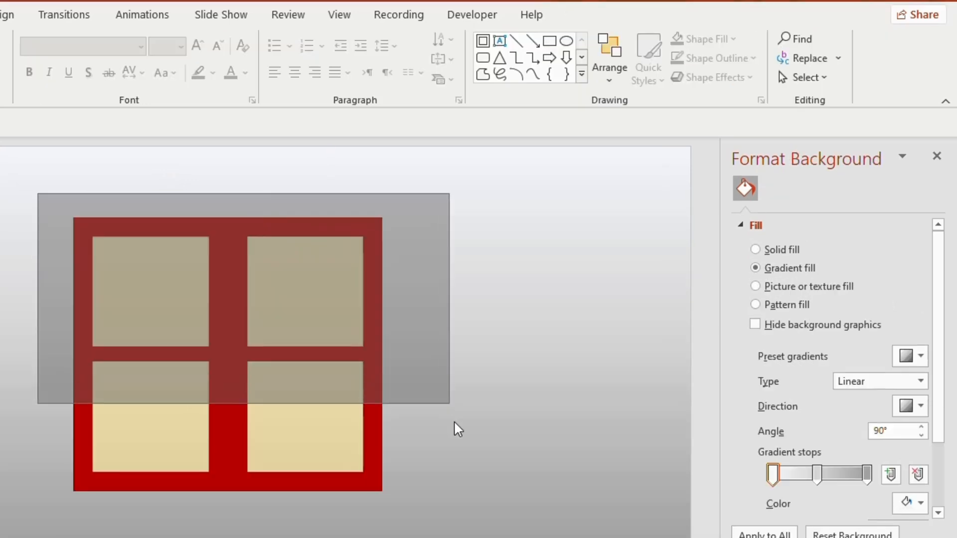
# - Duplicate the grouped window half and position both halves side by side at the centre
pyautogui.click(226, 354)
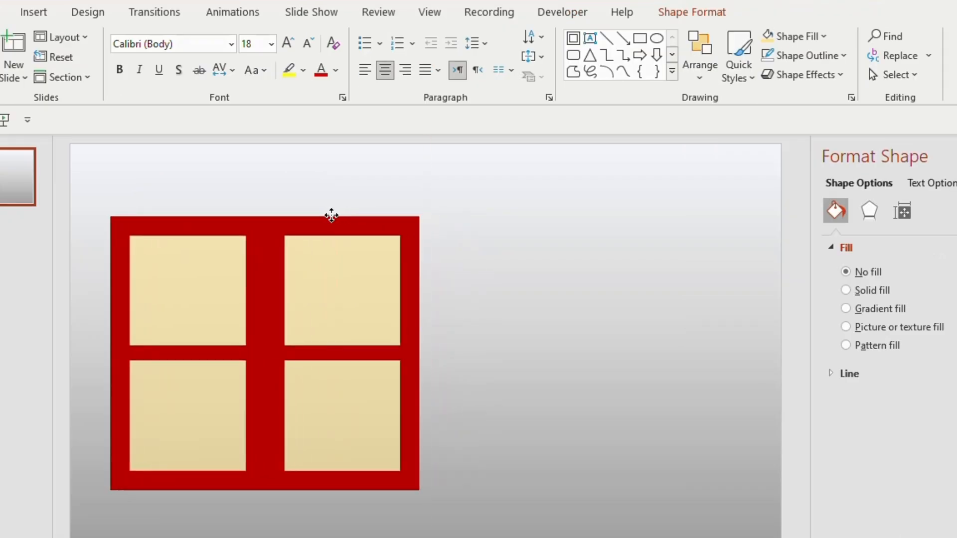
pyautogui.click(177, 357)
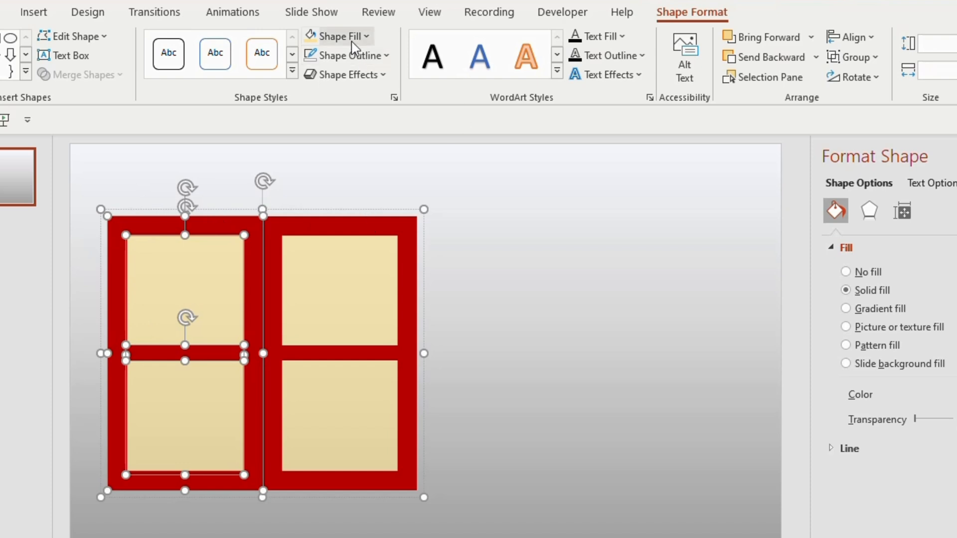
pyautogui.click(336, 36)
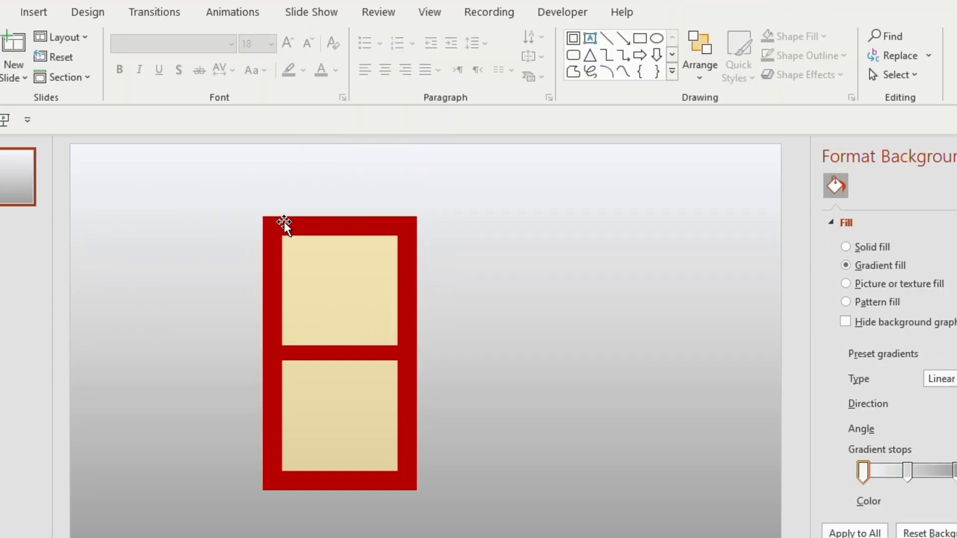
pyautogui.click(284, 222)
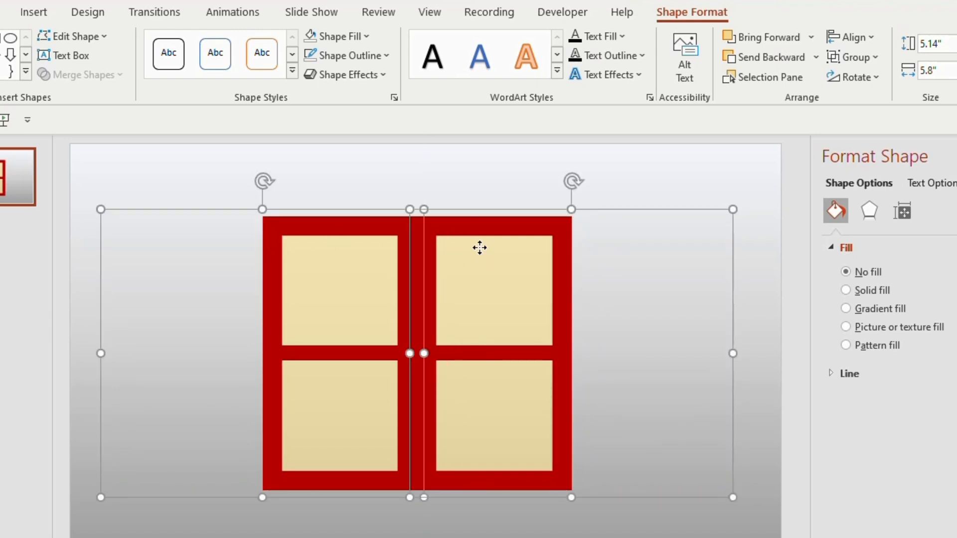
# - Apply a Slant bevel to both halves and adjust 3-D Format and 3-D Rotation presets
pyautogui.click(360, 310)
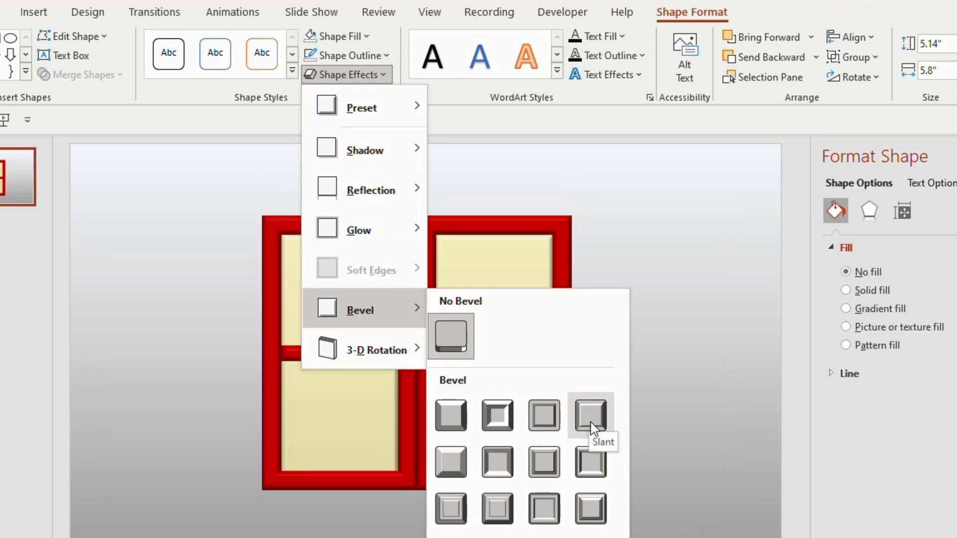
pyautogui.click(590, 415)
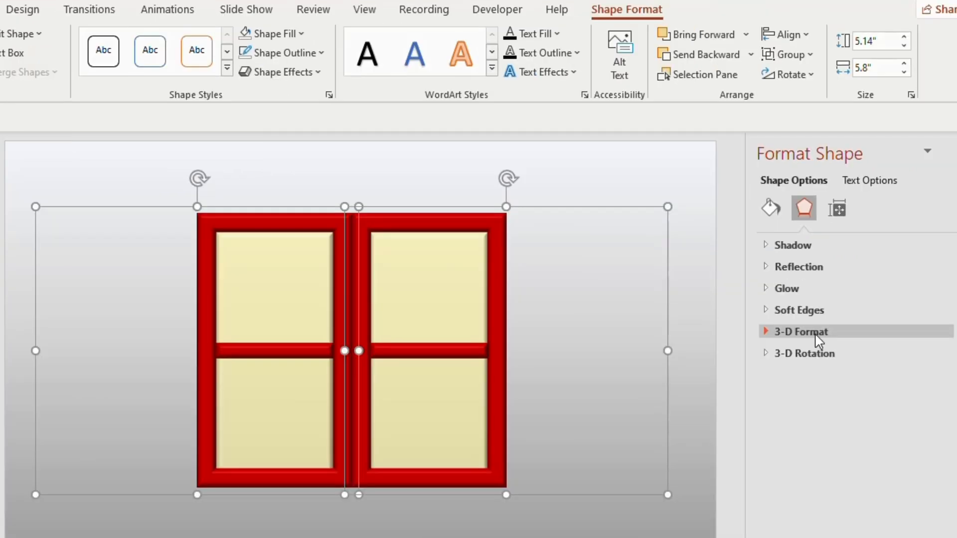
pyautogui.click(800, 331)
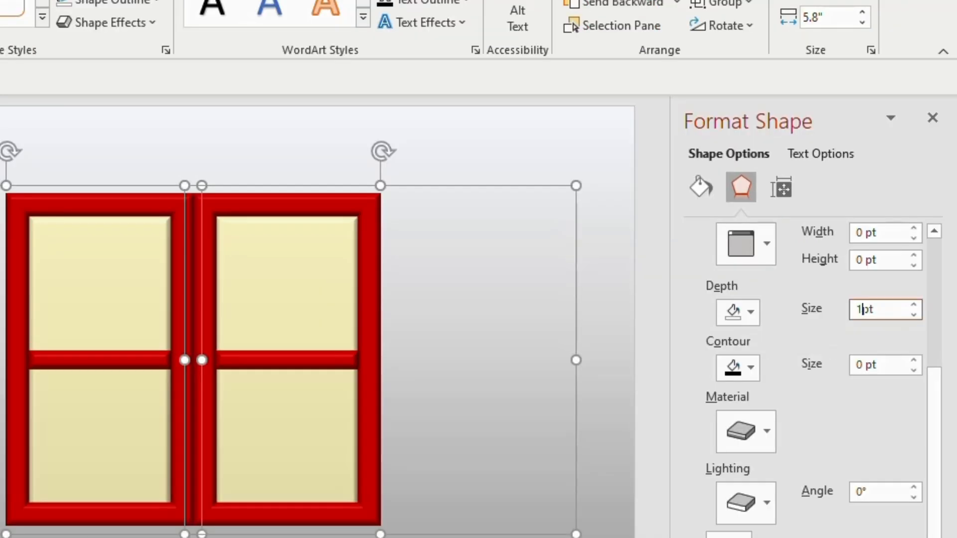
pyautogui.scroll(-3)
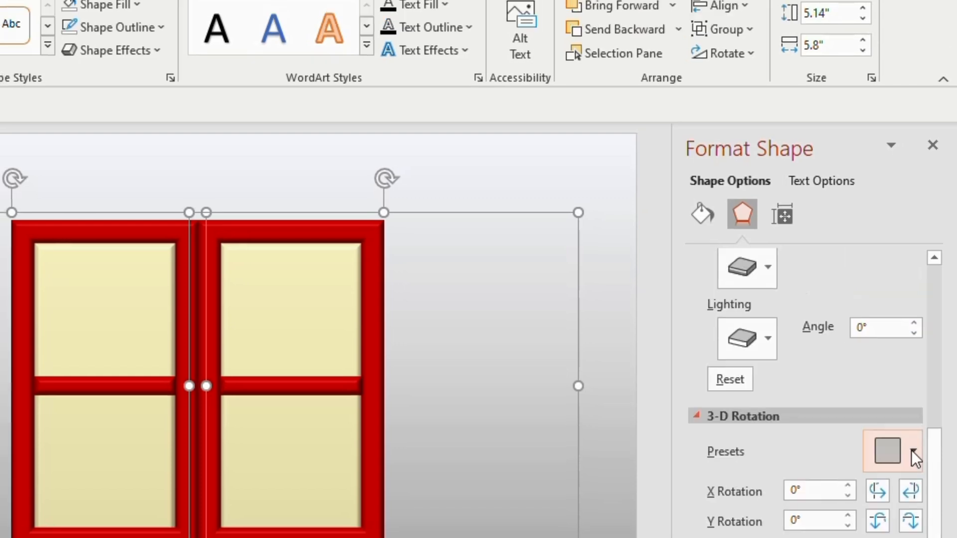
pyautogui.click(892, 452)
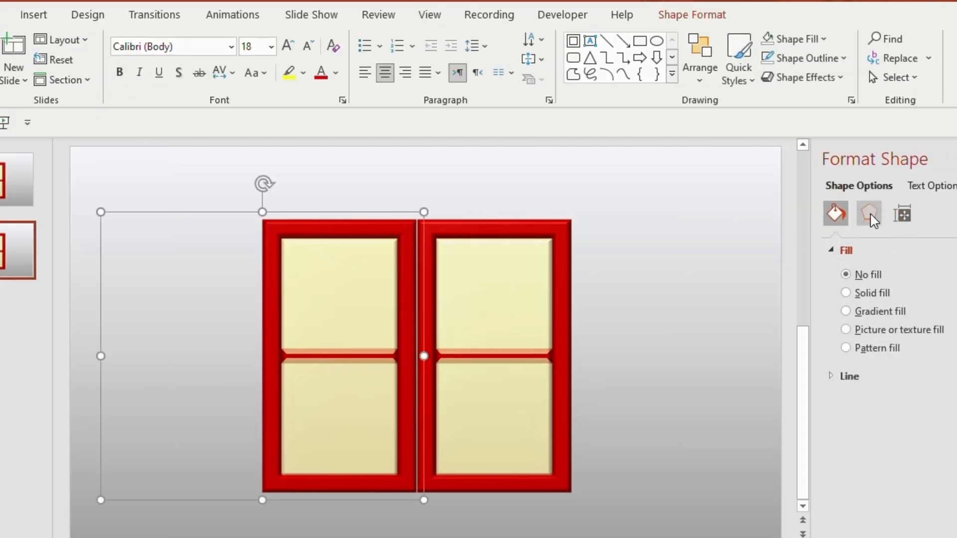
# - Raise X Rotation on the left pane to 70° and the right pane up to 180°
pyautogui.click(868, 213)
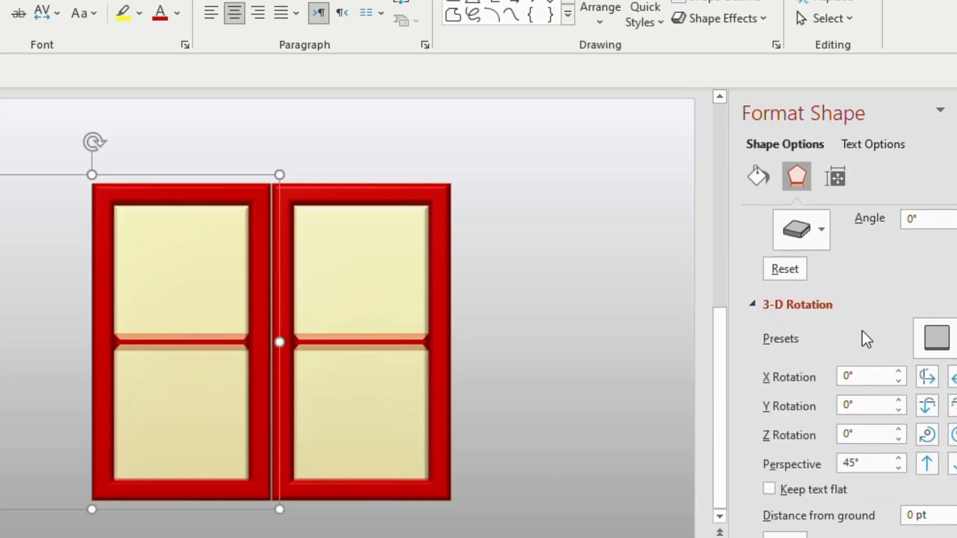
pyautogui.click(898, 372)
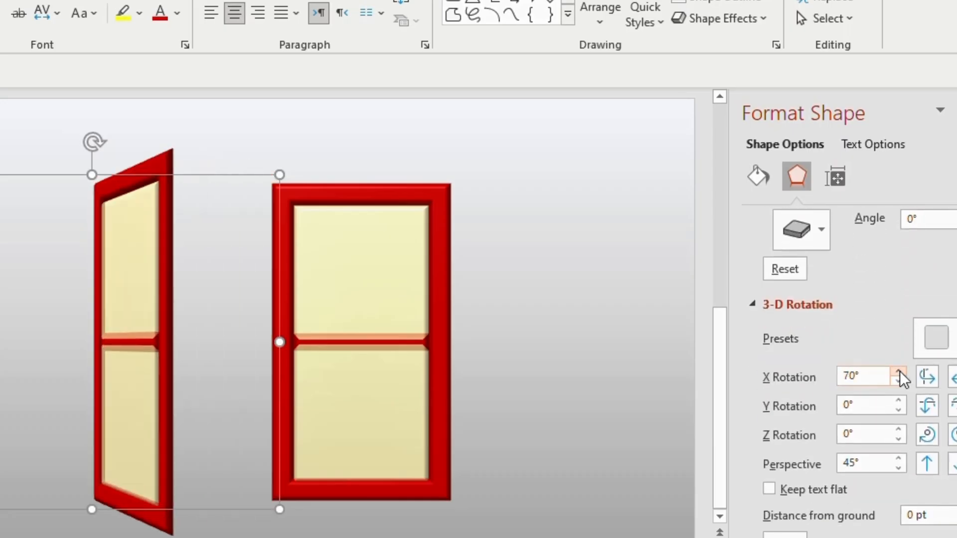
pyautogui.click(898, 372)
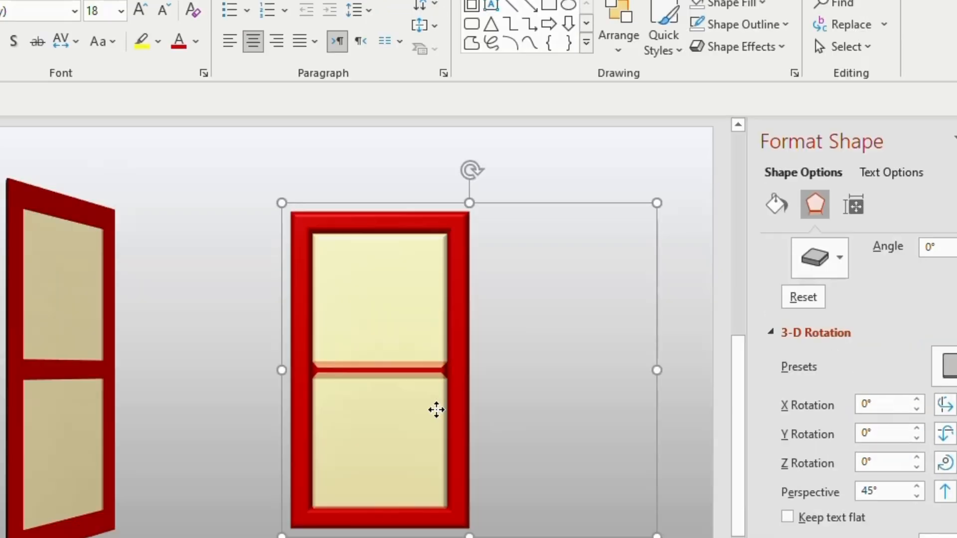
pyautogui.click(915, 400)
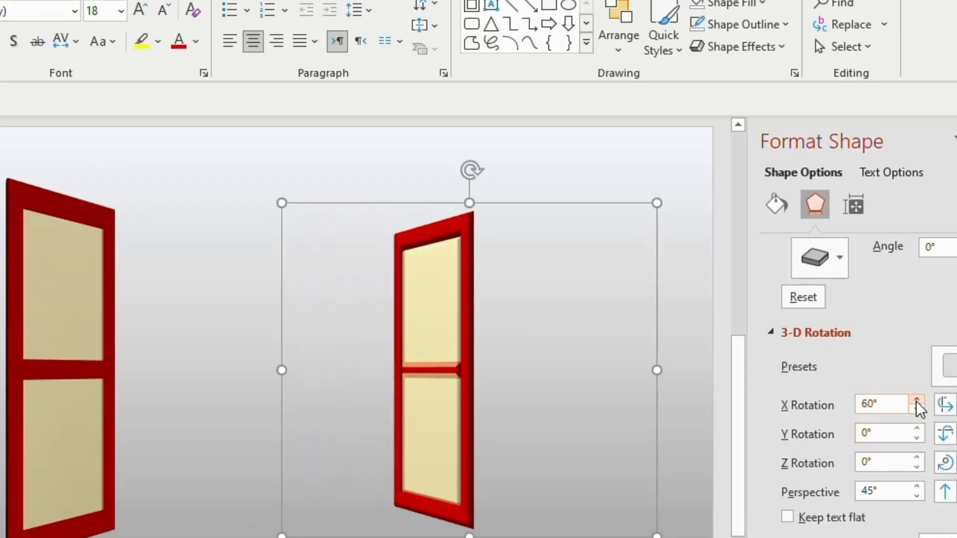
pyautogui.click(915, 401)
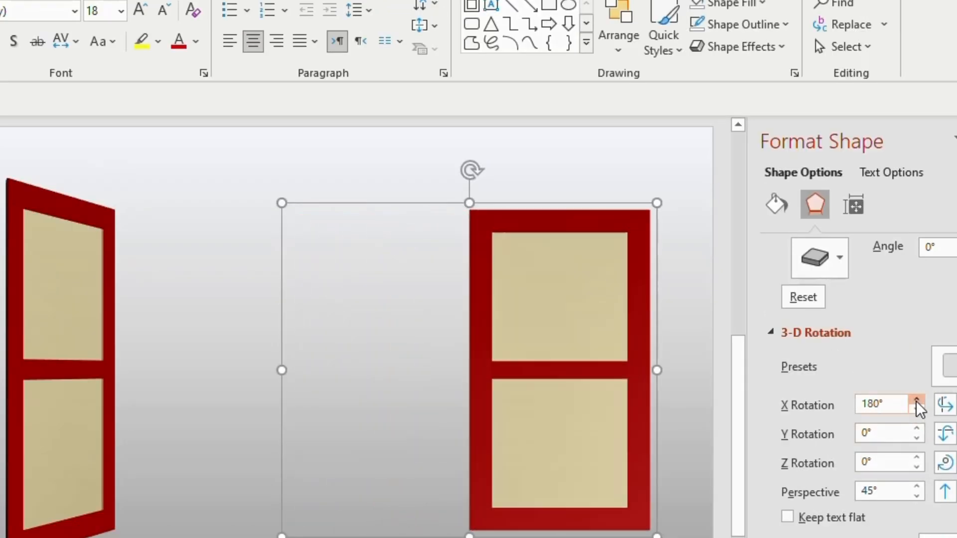
pyautogui.click(916, 401)
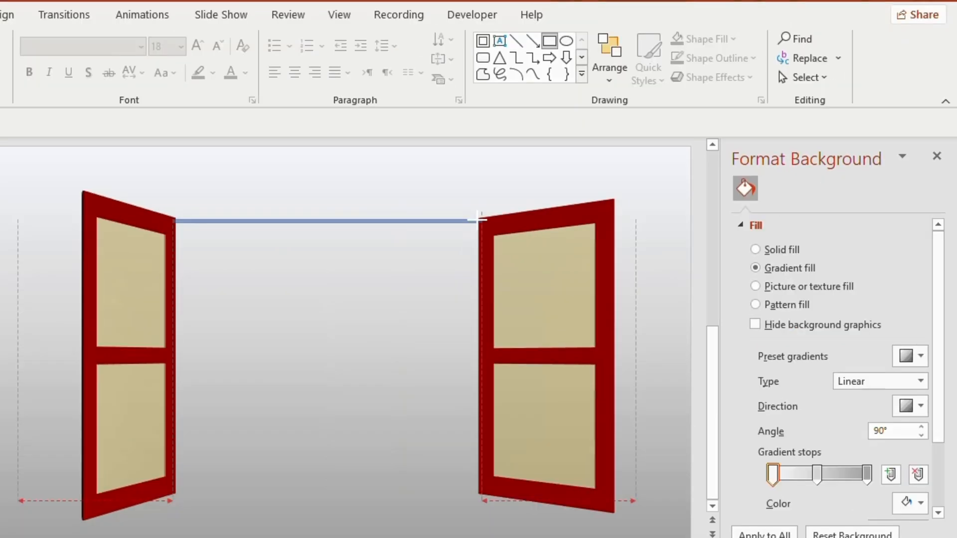
# - Draw thin dark red rectangles joining the panes at top and bottom, then deselect
pyautogui.click(348, 222)
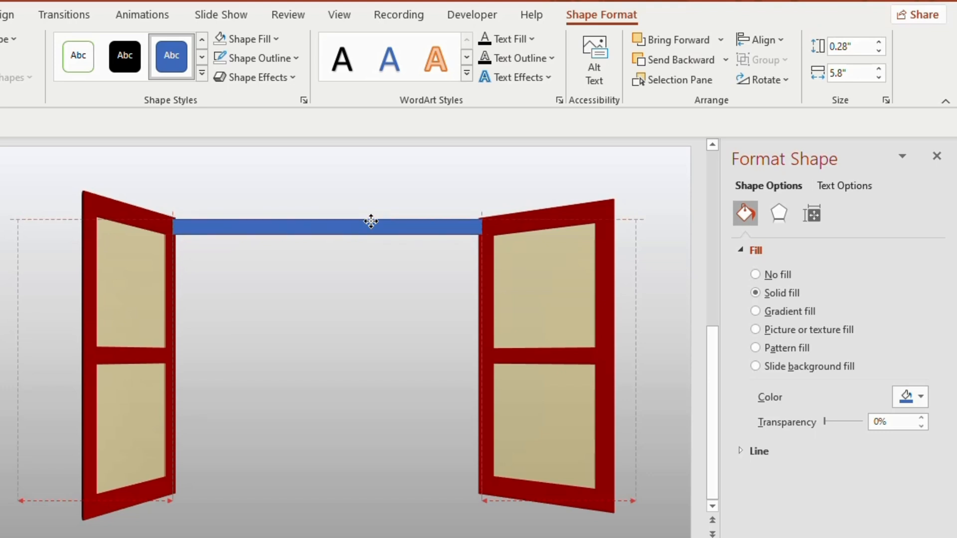
pyautogui.click(256, 58)
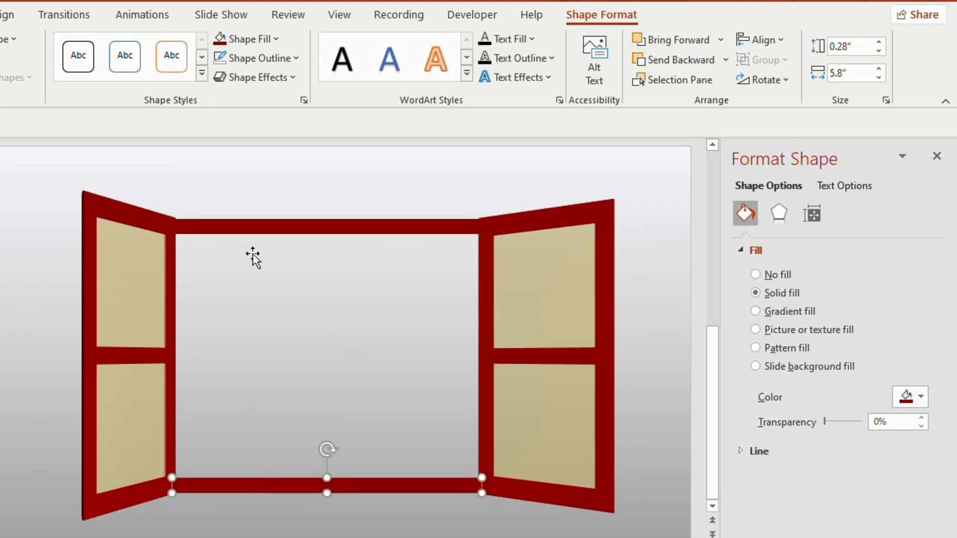
pyautogui.click(406, 189)
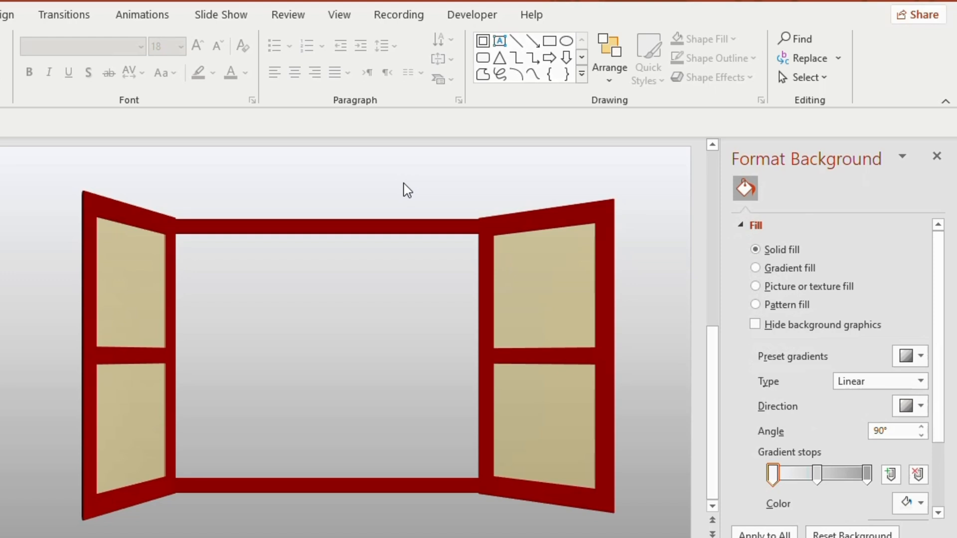
pyautogui.moveTo(681, 227)
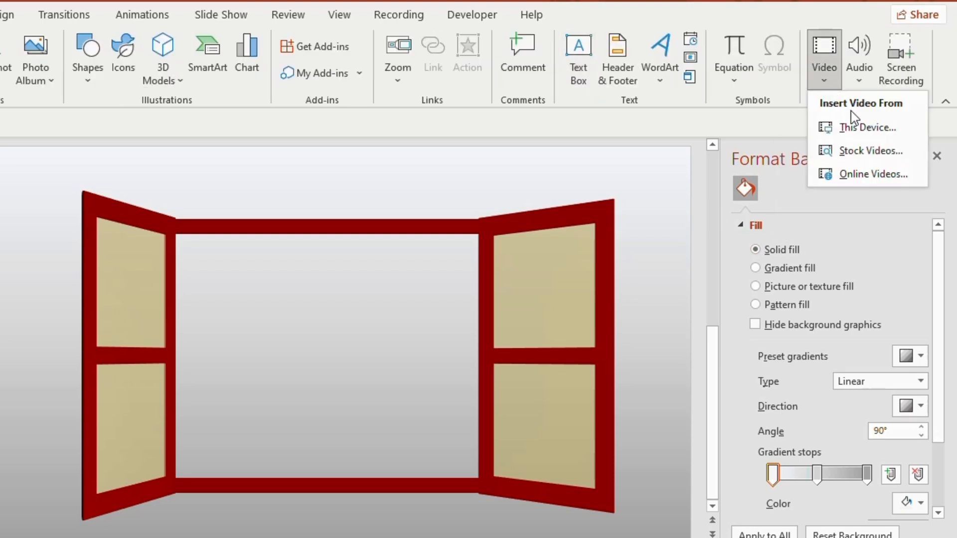
pyautogui.moveTo(861, 128)
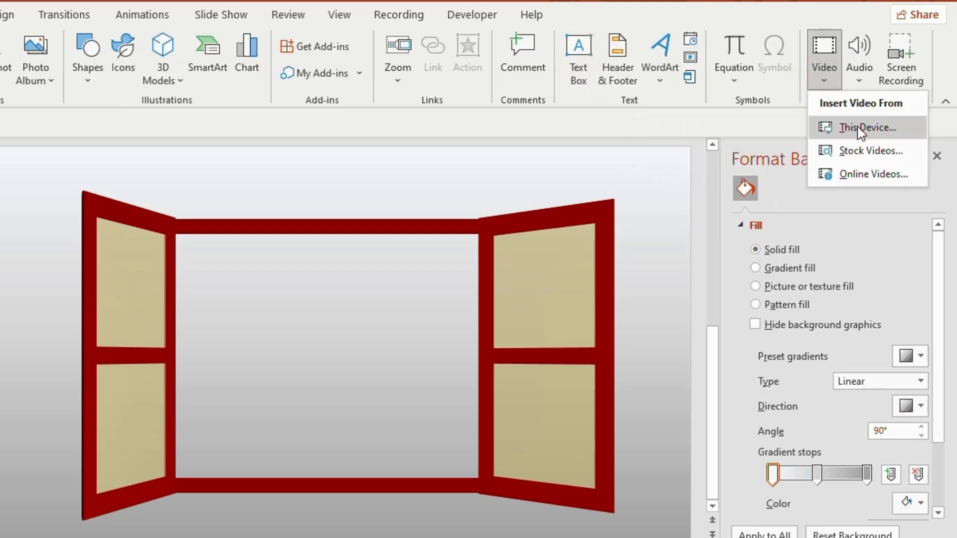
# - Insert the PPT WELCOME 1 video from this device into the window frame
pyautogui.click(867, 127)
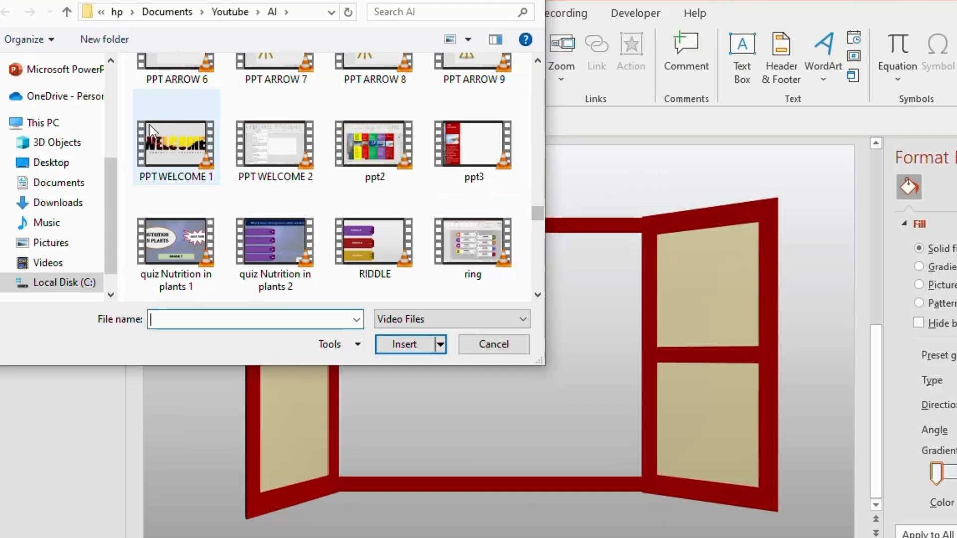
pyautogui.click(175, 146)
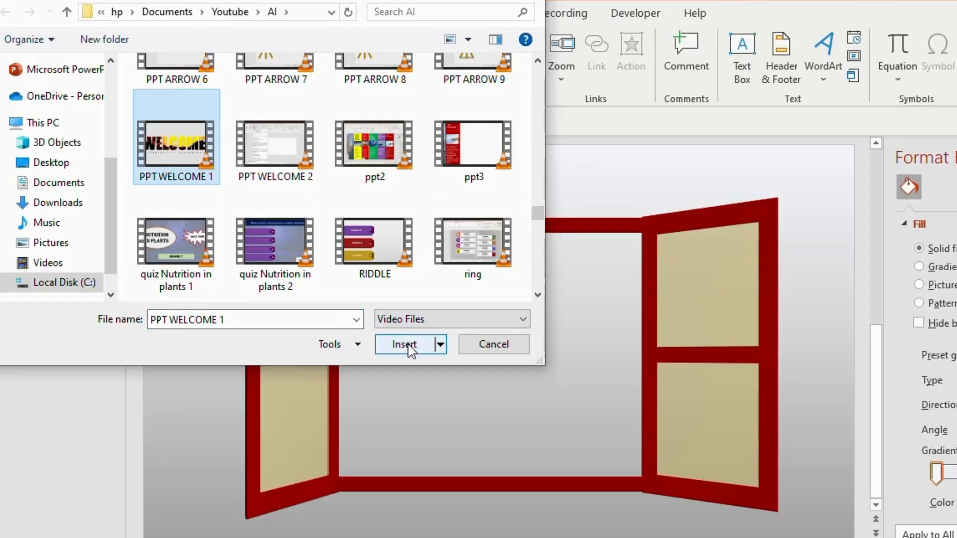
pyautogui.click(403, 344)
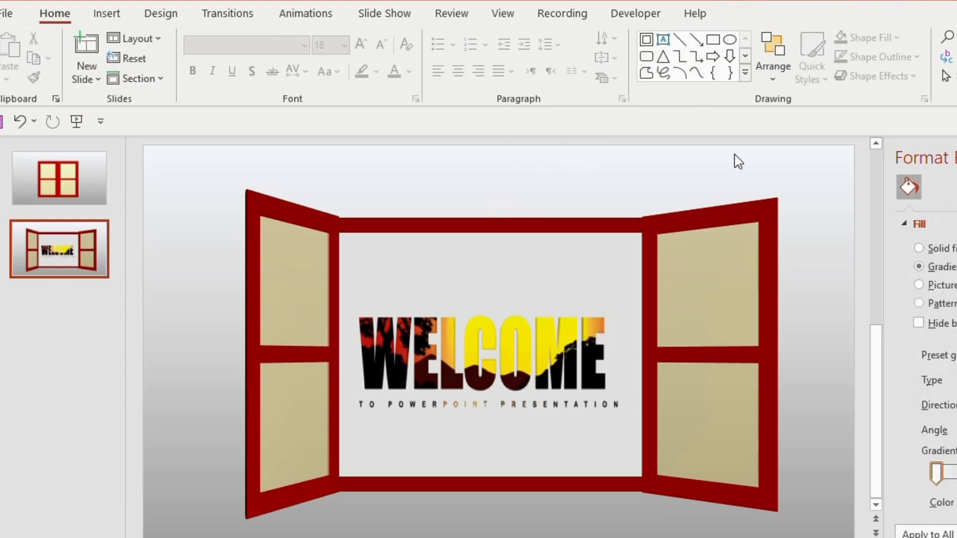
pyautogui.moveTo(744, 164)
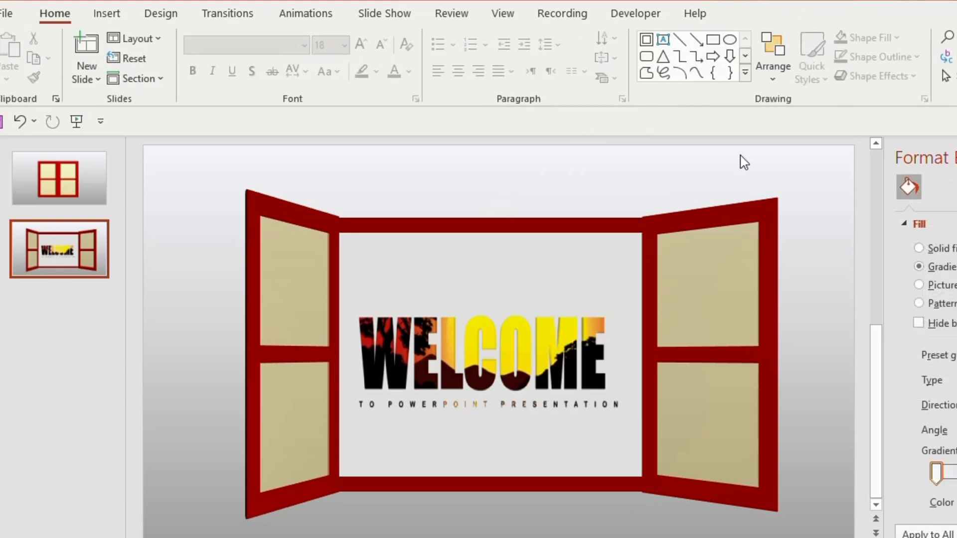
pyautogui.moveTo(852, 231)
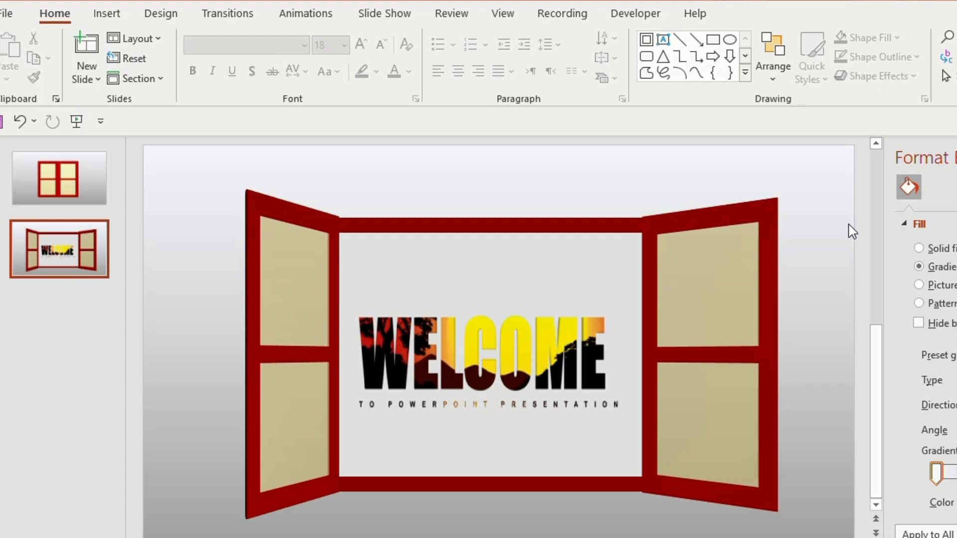
pyautogui.moveTo(200, 188)
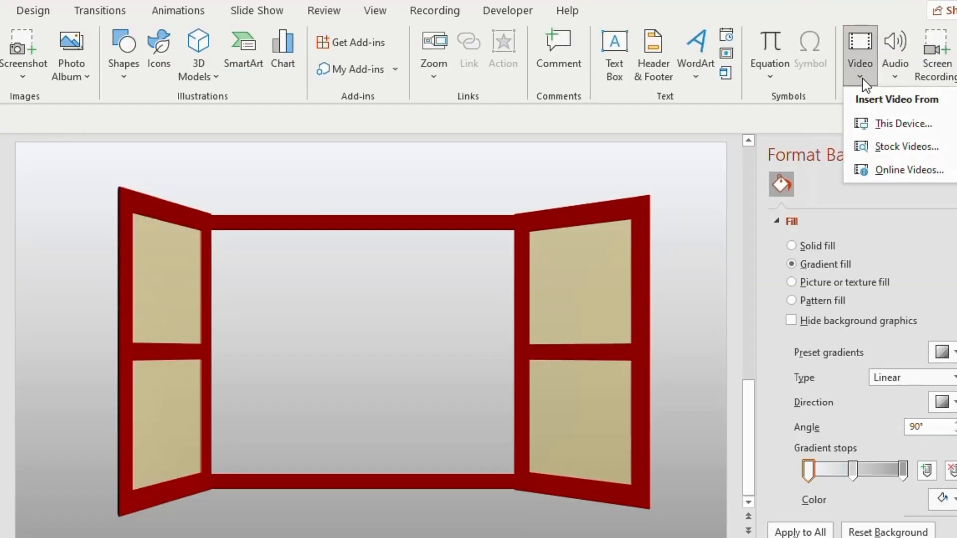
pyautogui.moveTo(902, 146)
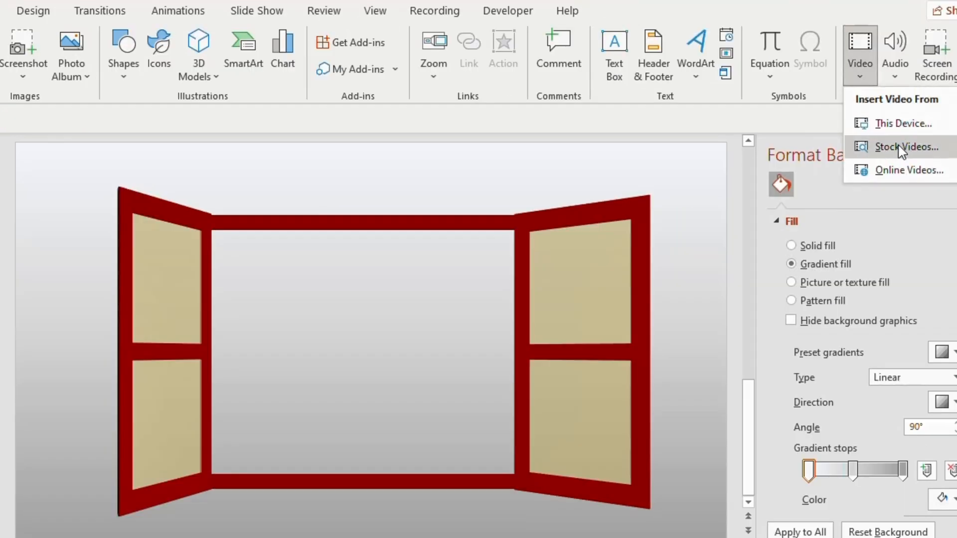
# - Insert the palm-beach stock video and send it behind the window frame
pyautogui.click(907, 147)
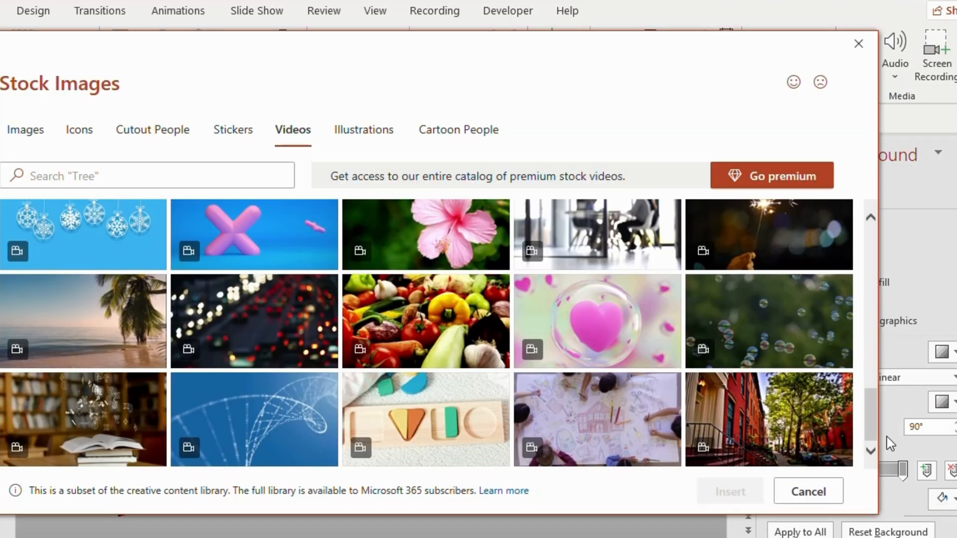
pyautogui.moveTo(795, 431)
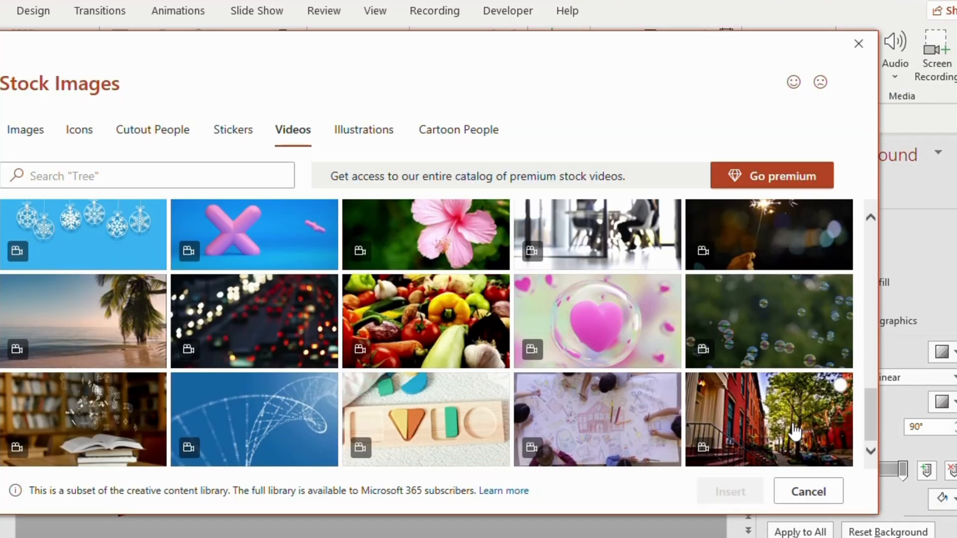
pyautogui.click(806, 492)
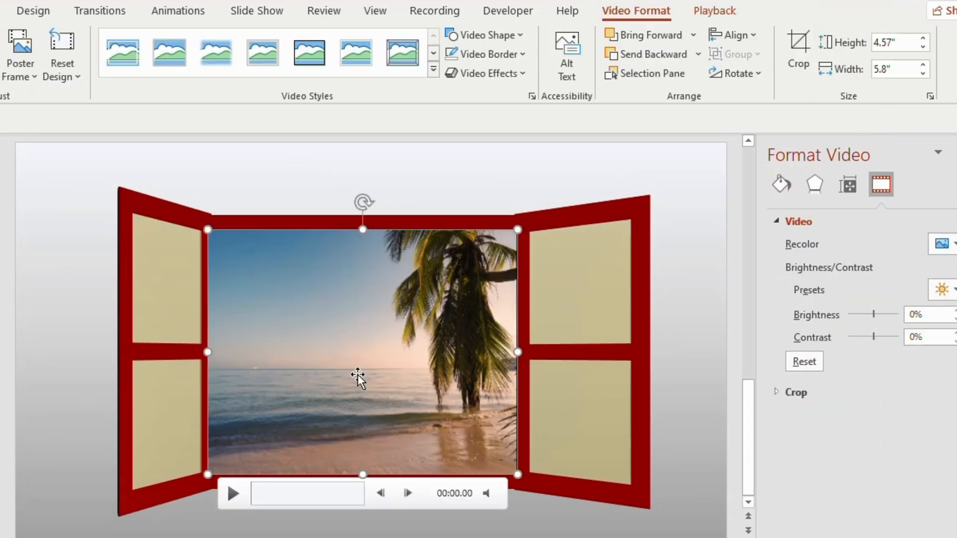
pyautogui.rightClick(359, 375)
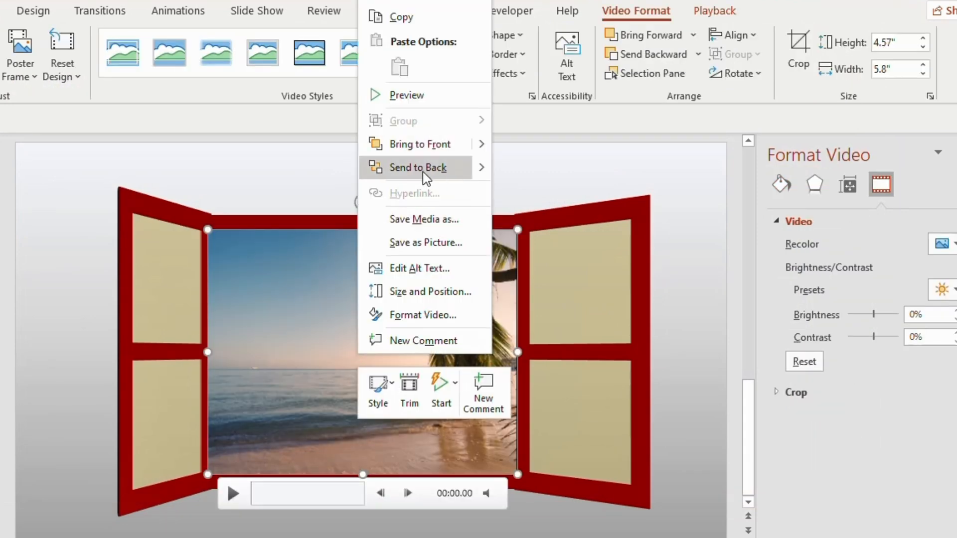
pyautogui.click(432, 172)
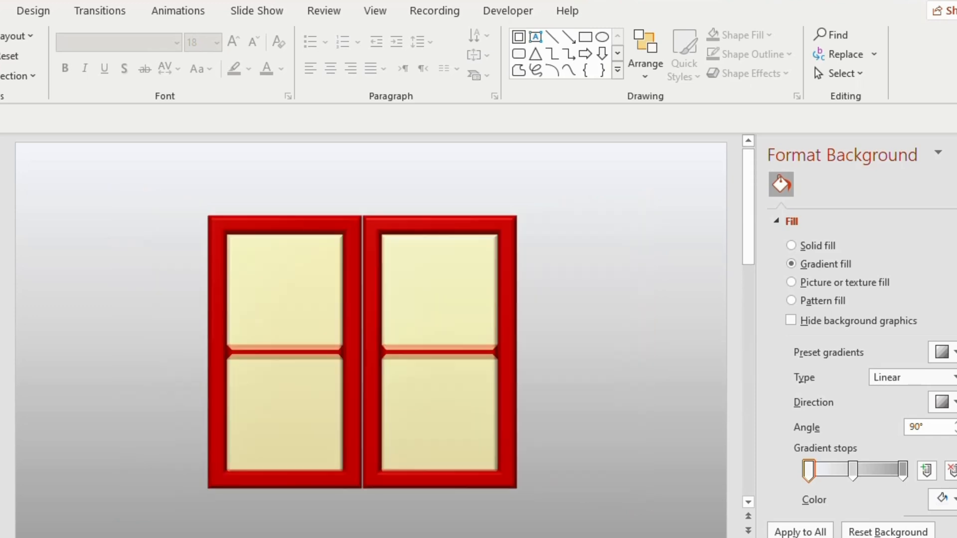
# - Give slides 2–3 a Morph transition, duration 01.25, advancing automatically After
pyautogui.click(244, 10)
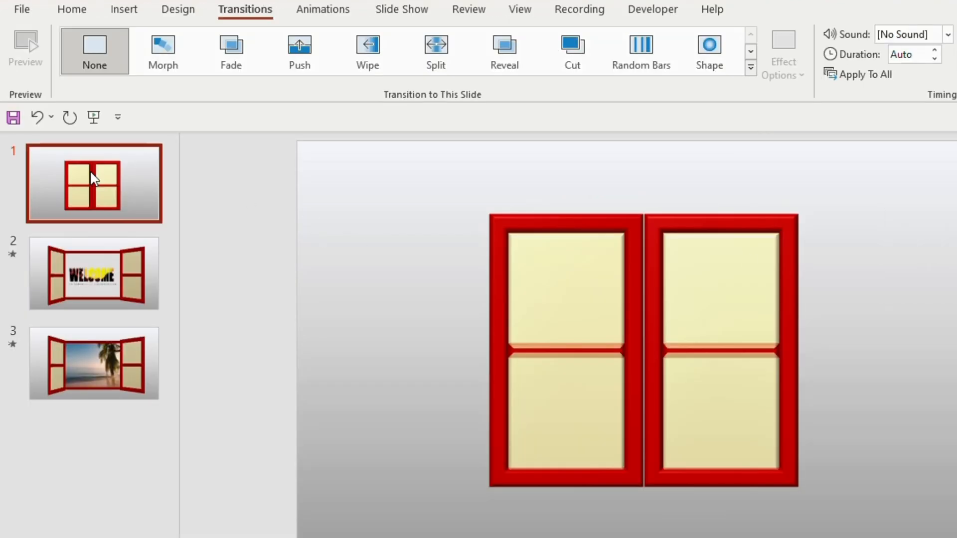
pyautogui.click(94, 273)
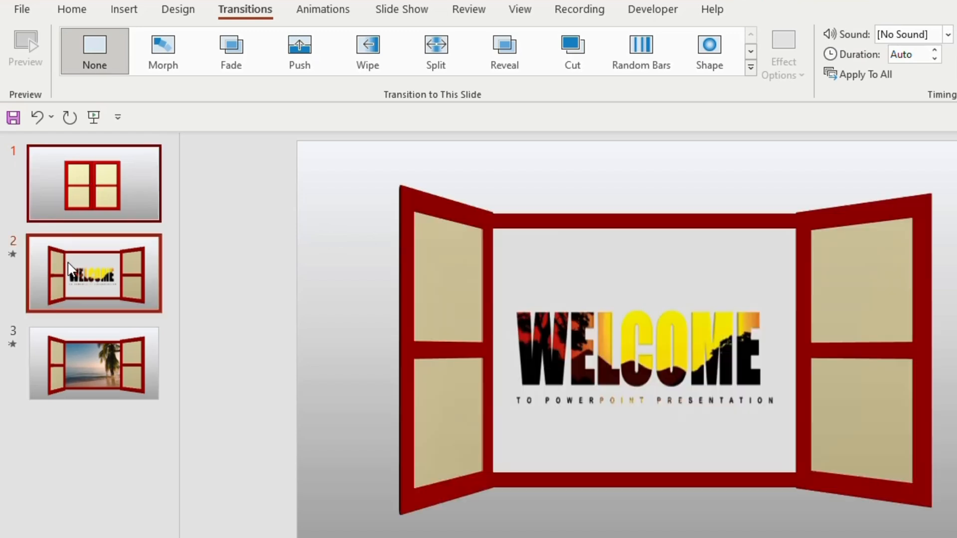
pyautogui.click(94, 363)
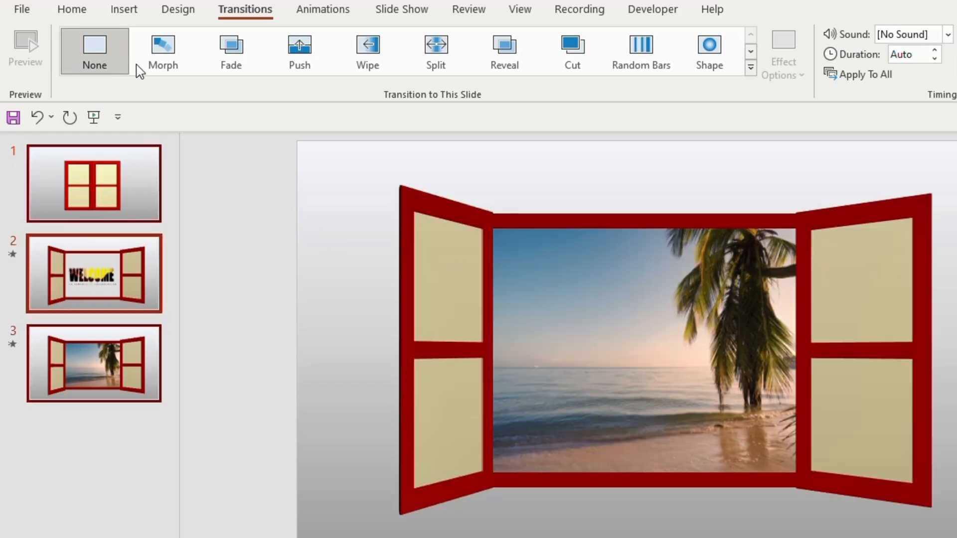
pyautogui.click(162, 51)
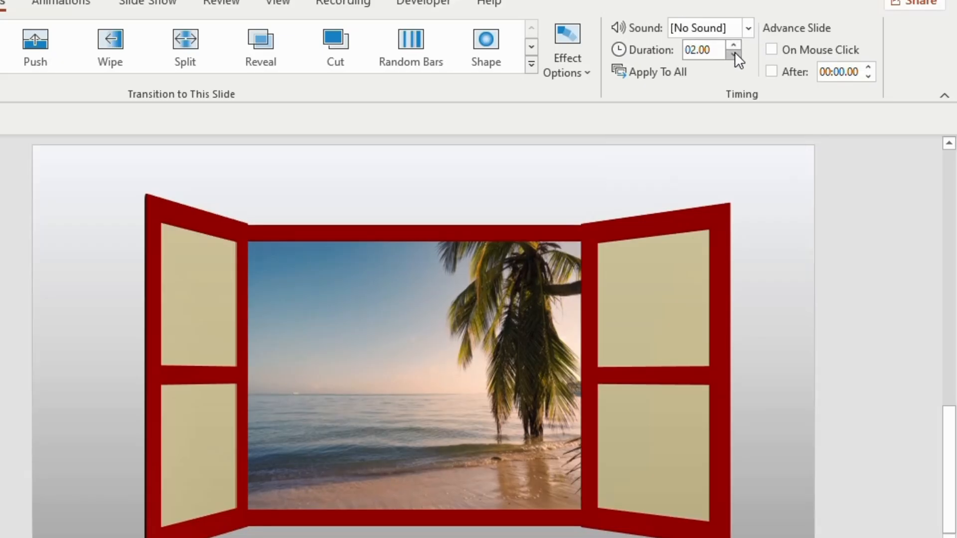
pyautogui.click(732, 55)
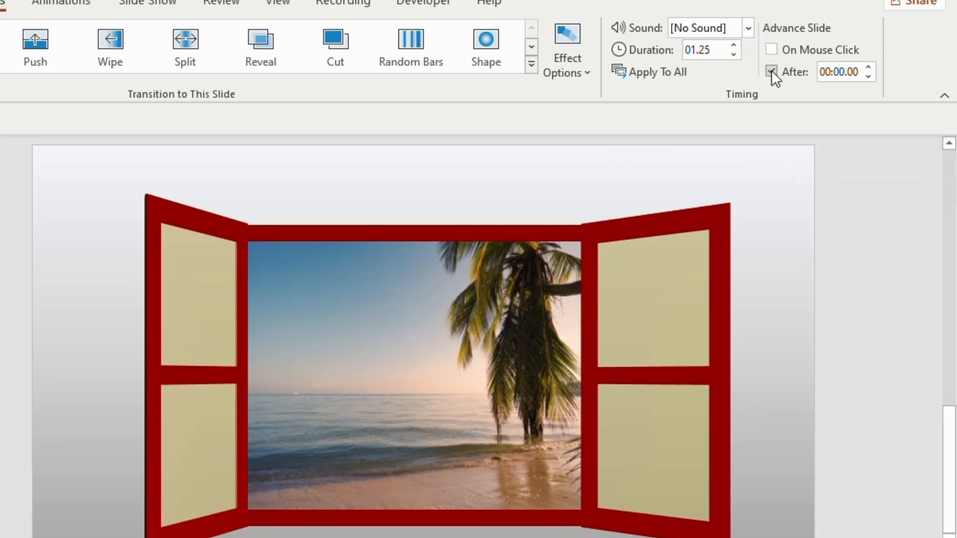
pyautogui.click(771, 72)
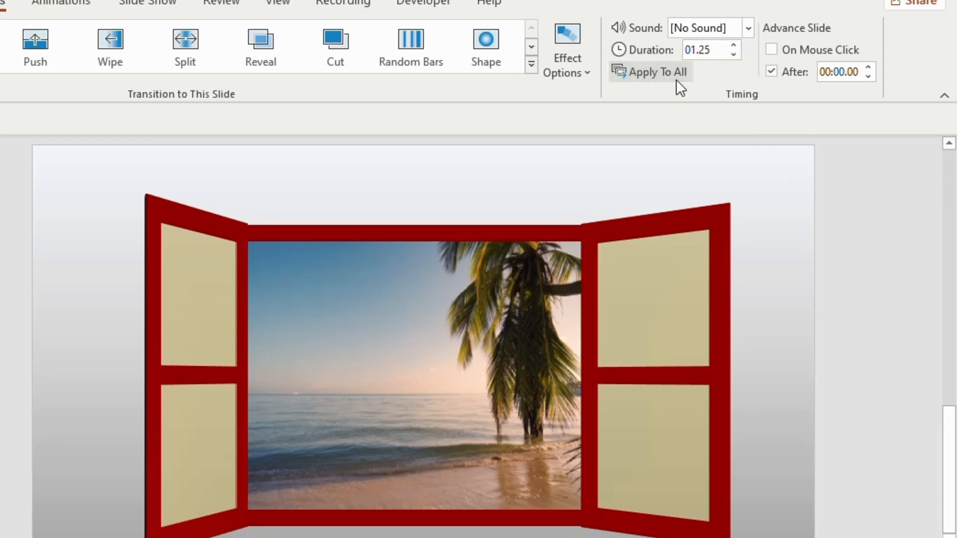